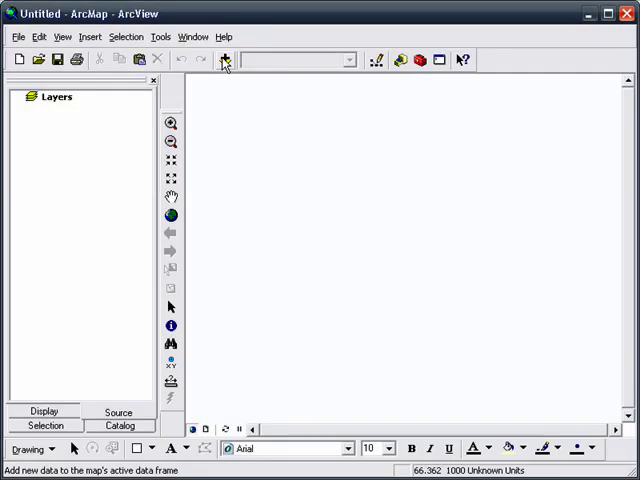
- Add tgr027trt00s_spf_area.shp from the census folder to the map as a layer
left_click(225, 59)
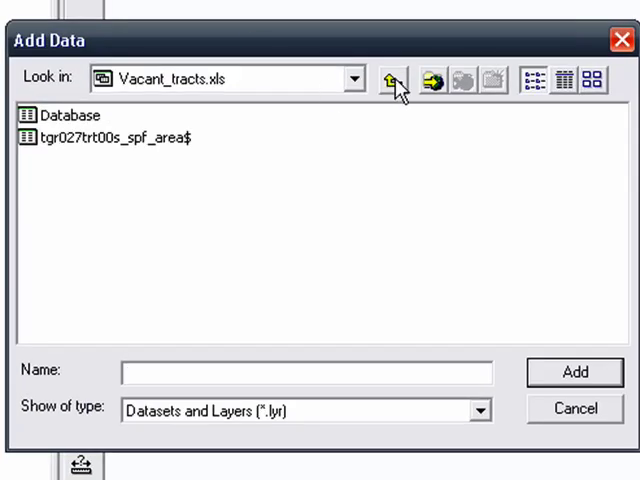
left_click(392, 79)
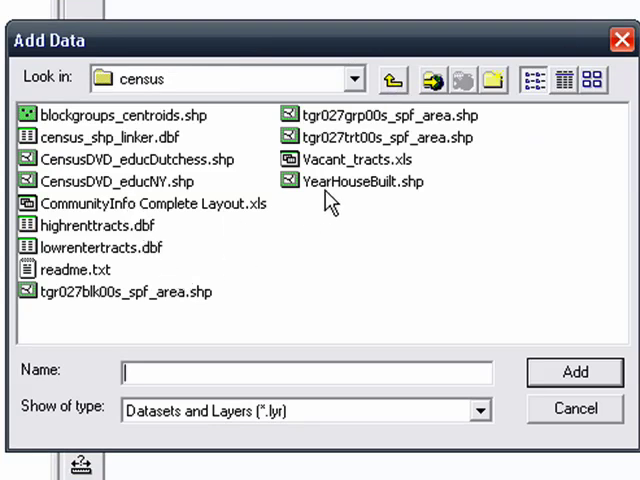
left_click(386, 137)
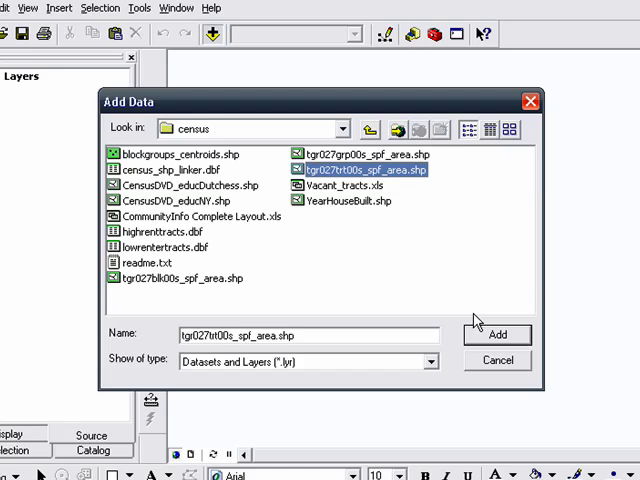
left_click(496, 334)
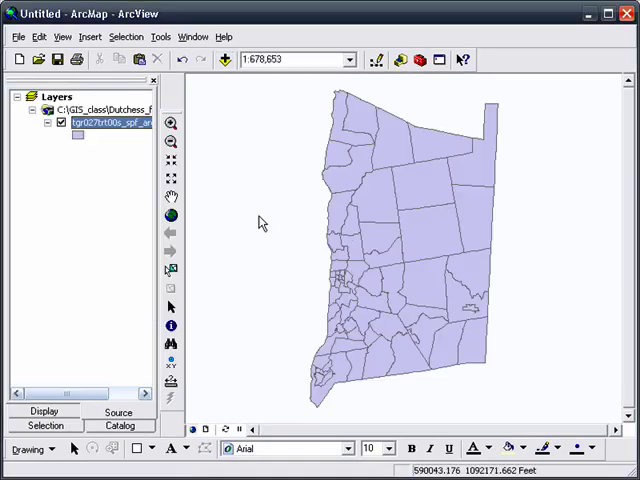
mouse_move(212, 111)
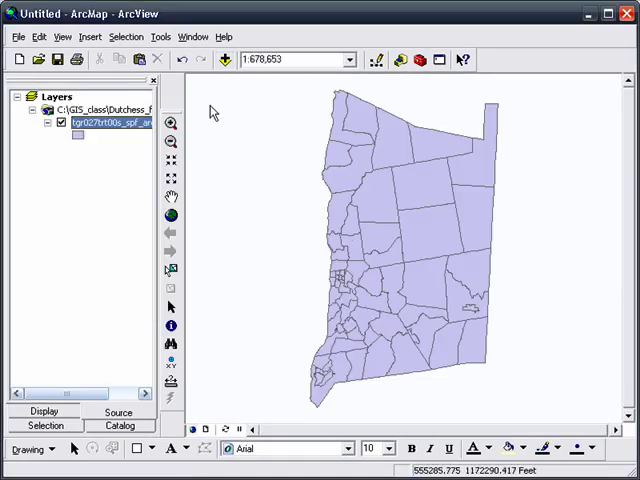
mouse_move(58, 276)
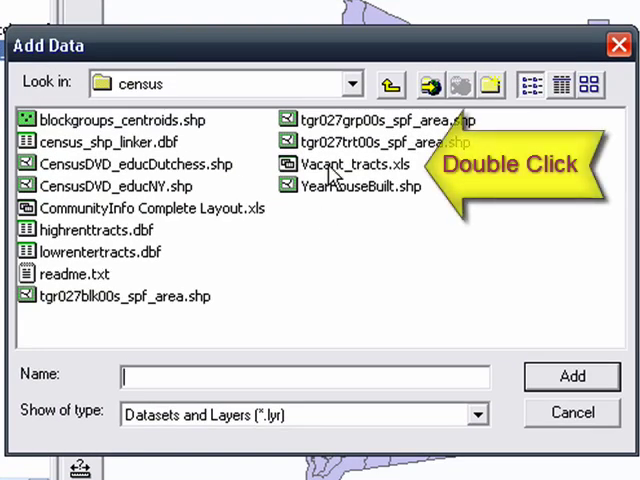
- Add the Database sheet of Vacant_tracts.xls to the map as a table
double_click(356, 164)
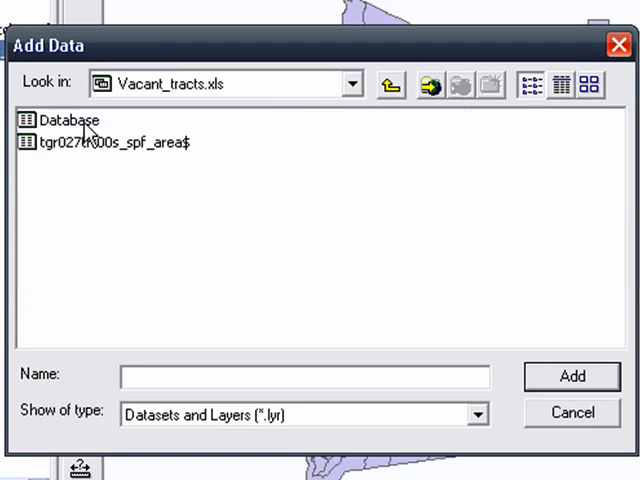
left_click(571, 376)
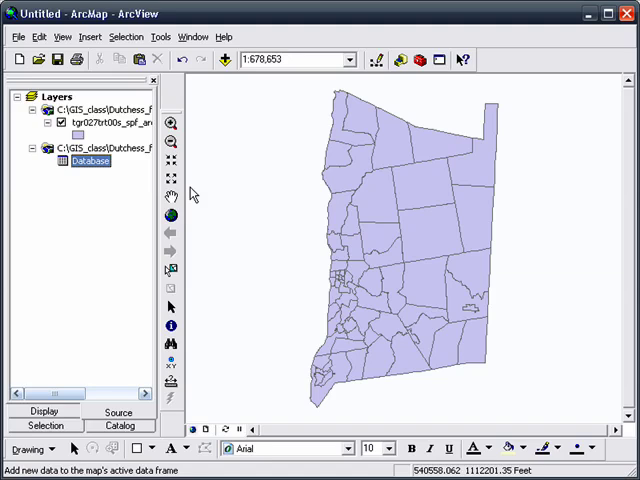
right_click(100, 122)
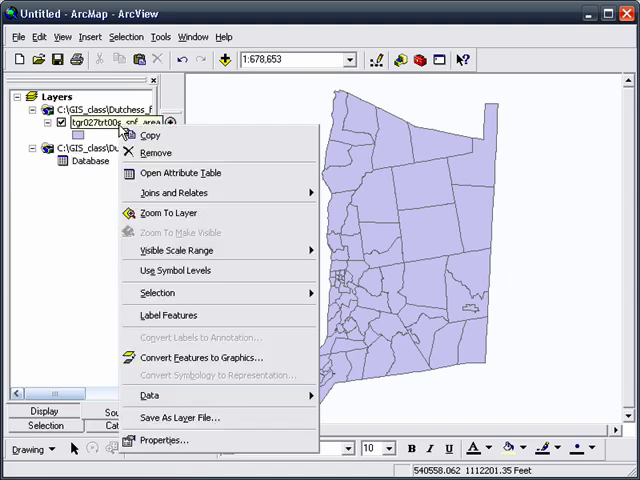
mouse_move(172, 192)
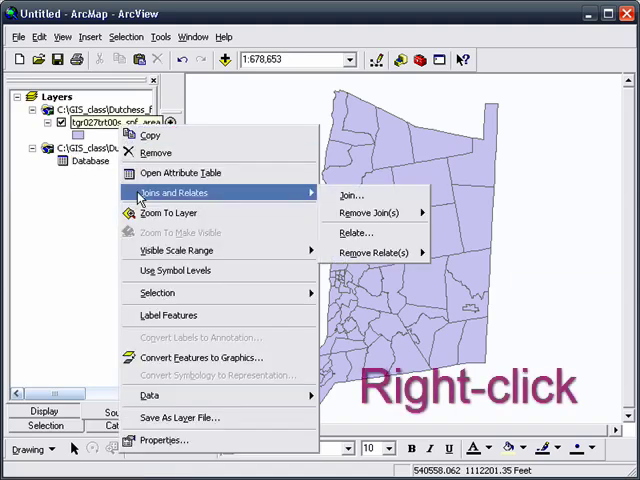
left_click(350, 195)
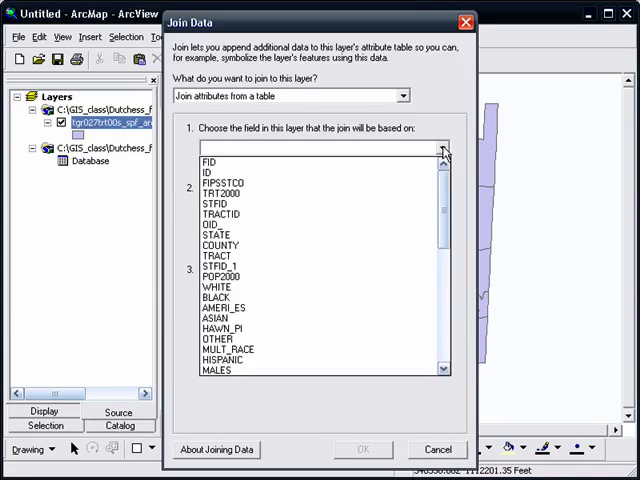
left_click(212, 161)
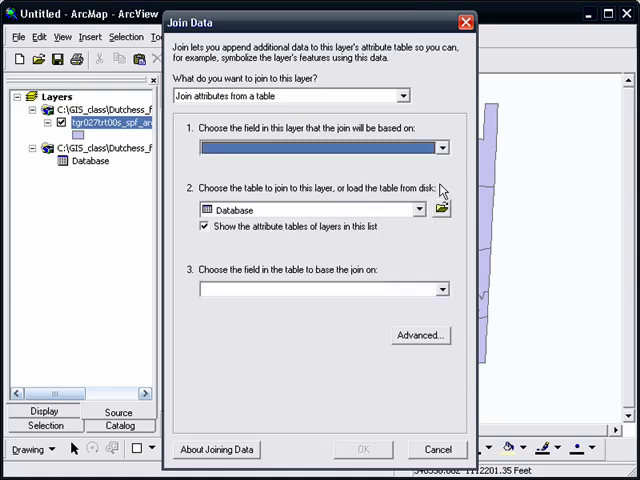
left_click(436, 449)
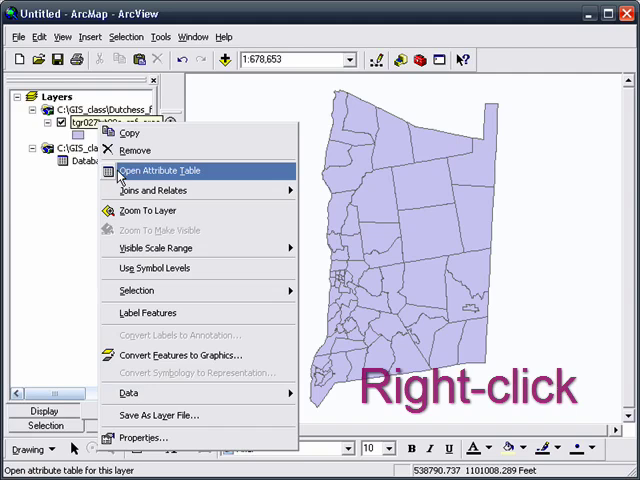
left_click(154, 170)
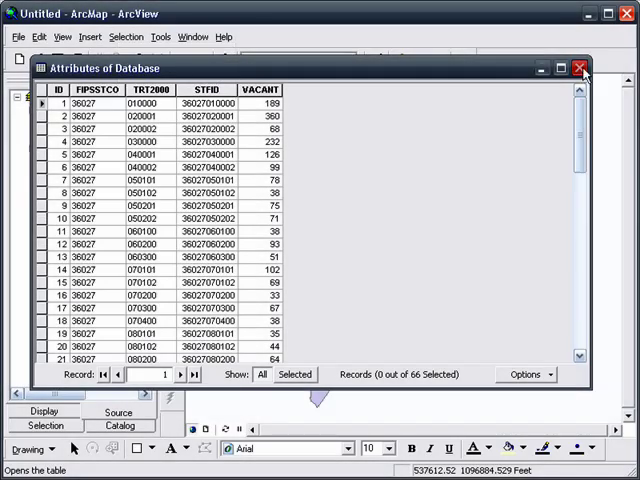
left_click(584, 68)
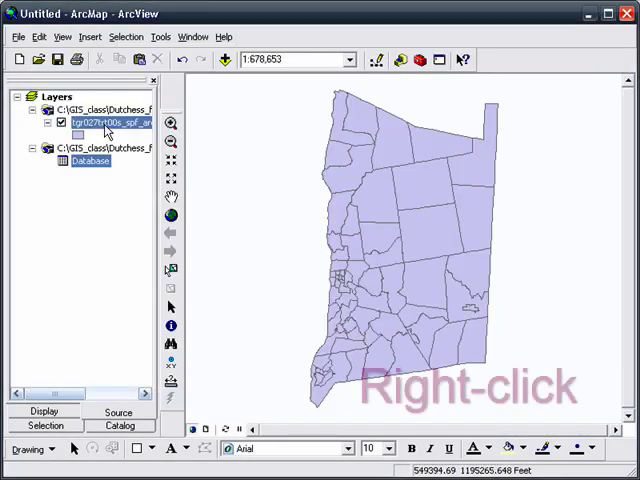
- Join the Database table to the tract layer on STFID in both tables
right_click(110, 122)
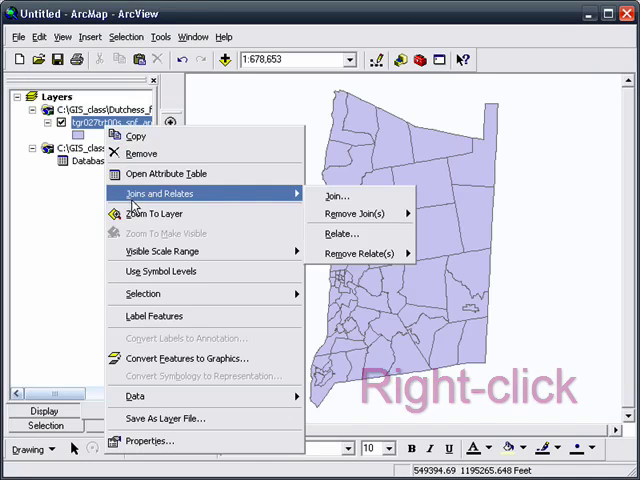
left_click(336, 195)
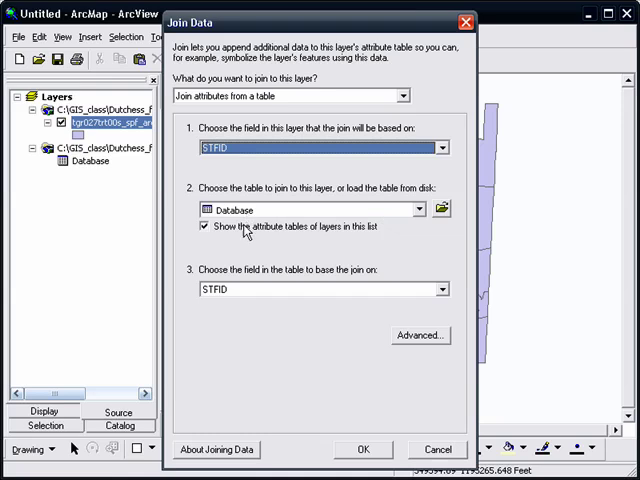
left_click(320, 289)
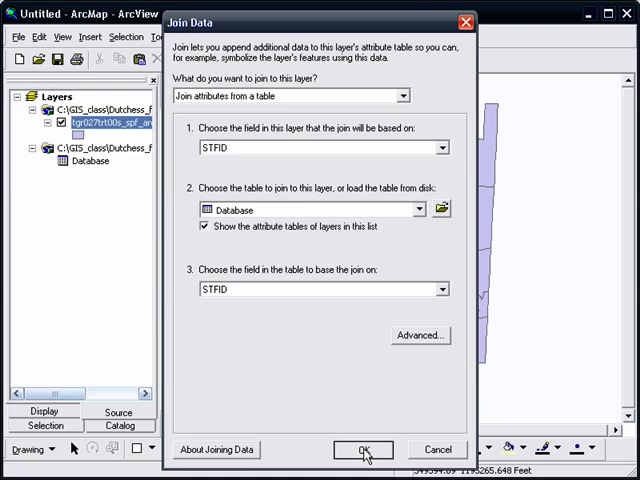
left_click(362, 449)
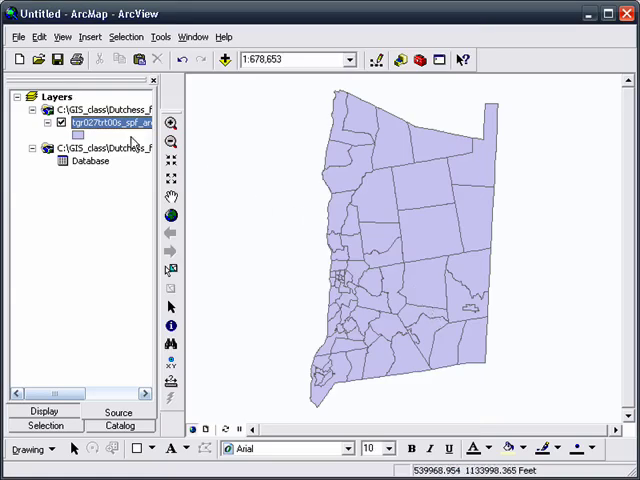
right_click(110, 123)
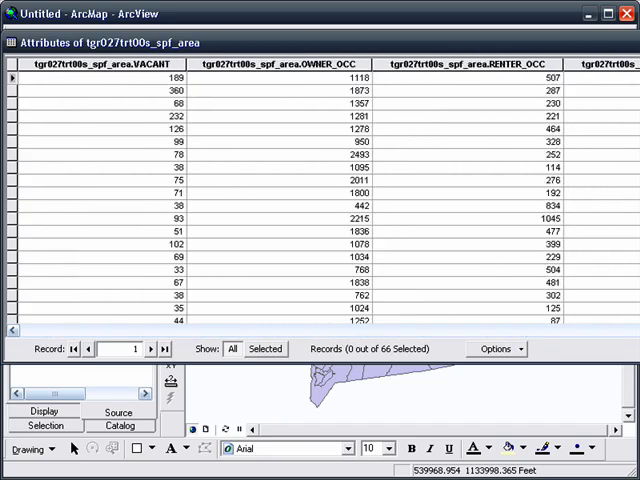
scroll("right", 3)
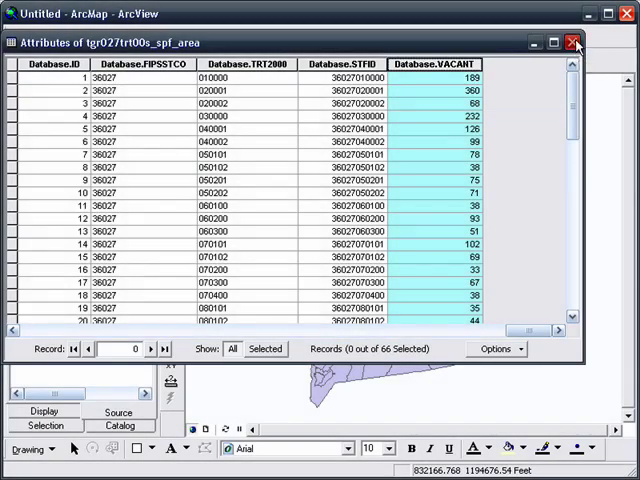
right_click(95, 122)
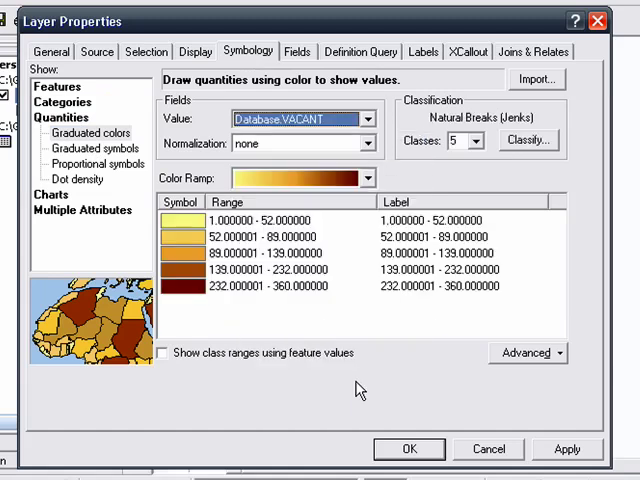
mouse_move(360, 245)
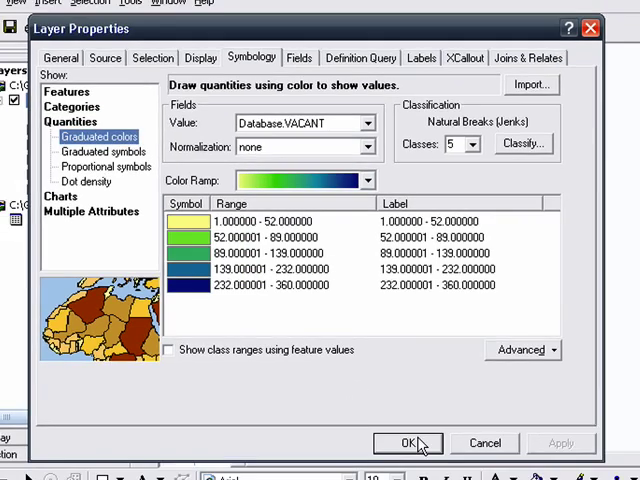
- Apply five-class yellow-to-blue graduated colors on Database.VACANT to the tracts
left_click(407, 443)
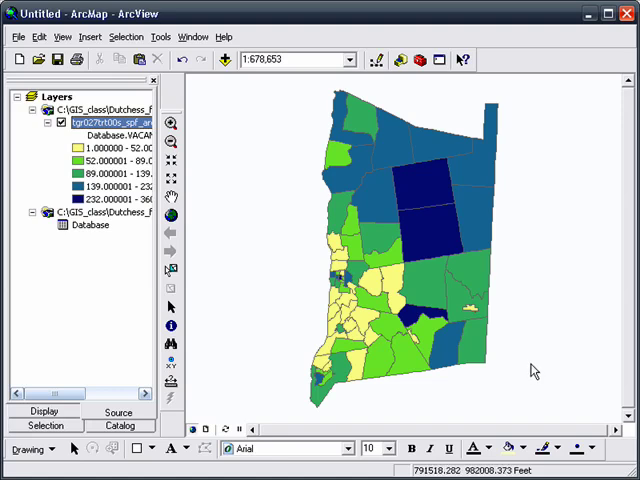
mouse_move(558, 272)
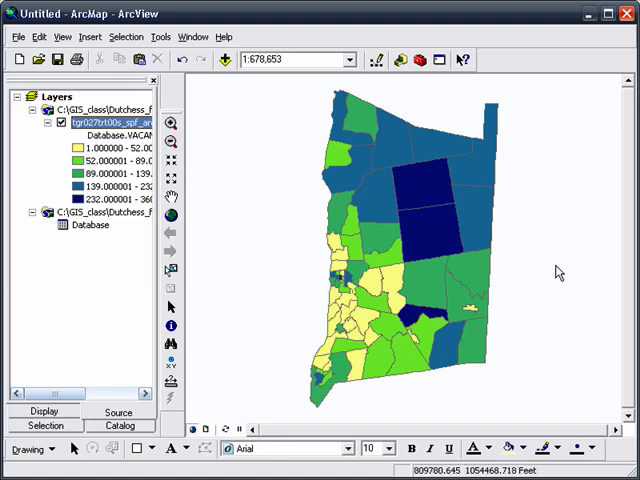